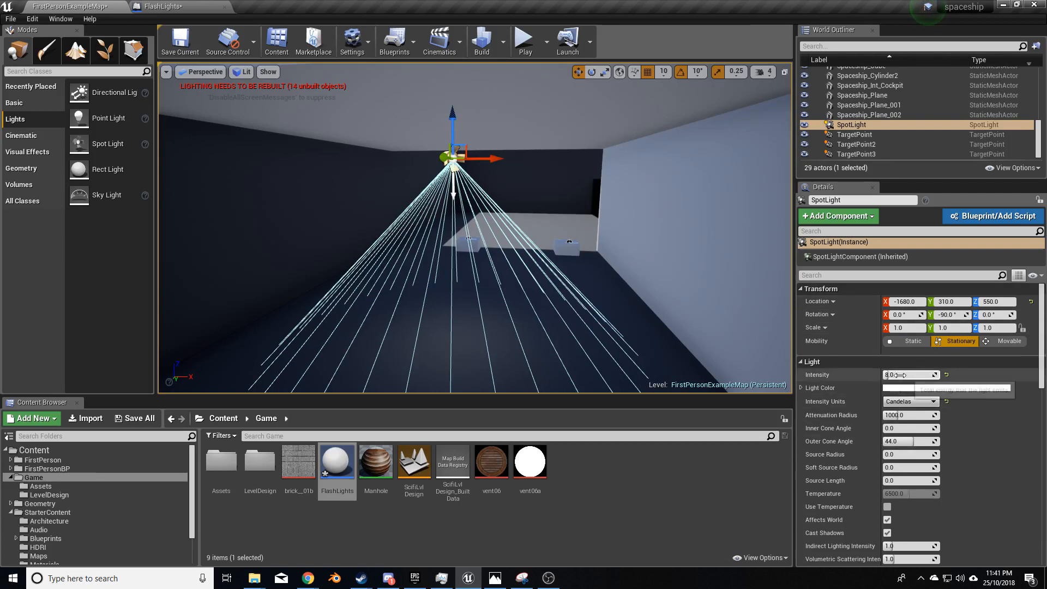
- Set the SpotLight intensity to 250 and place a Box Trigger beneath the light
text(250.0)
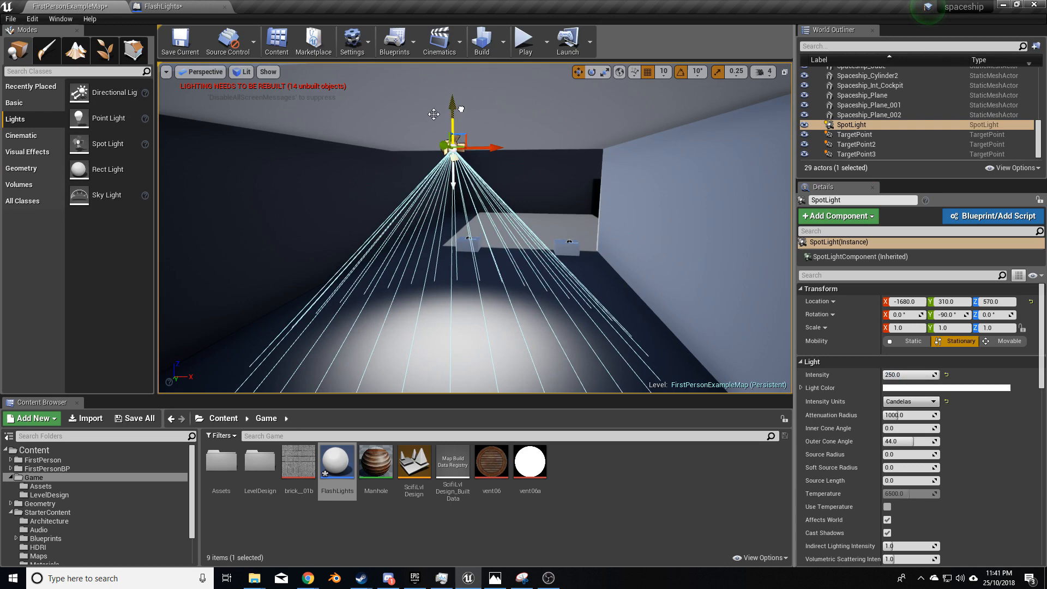
click(14, 103)
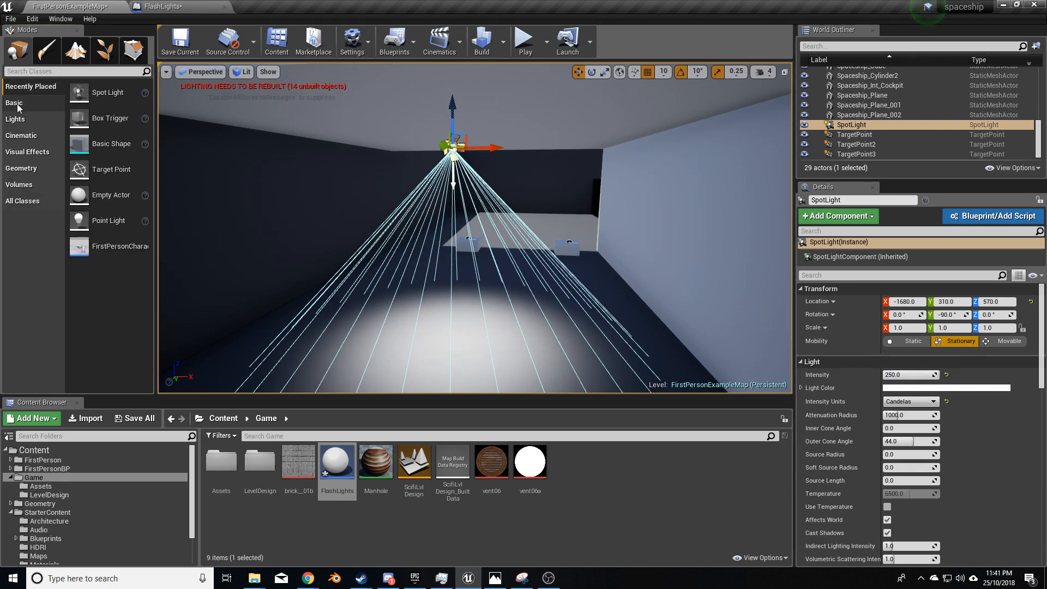
click(13, 103)
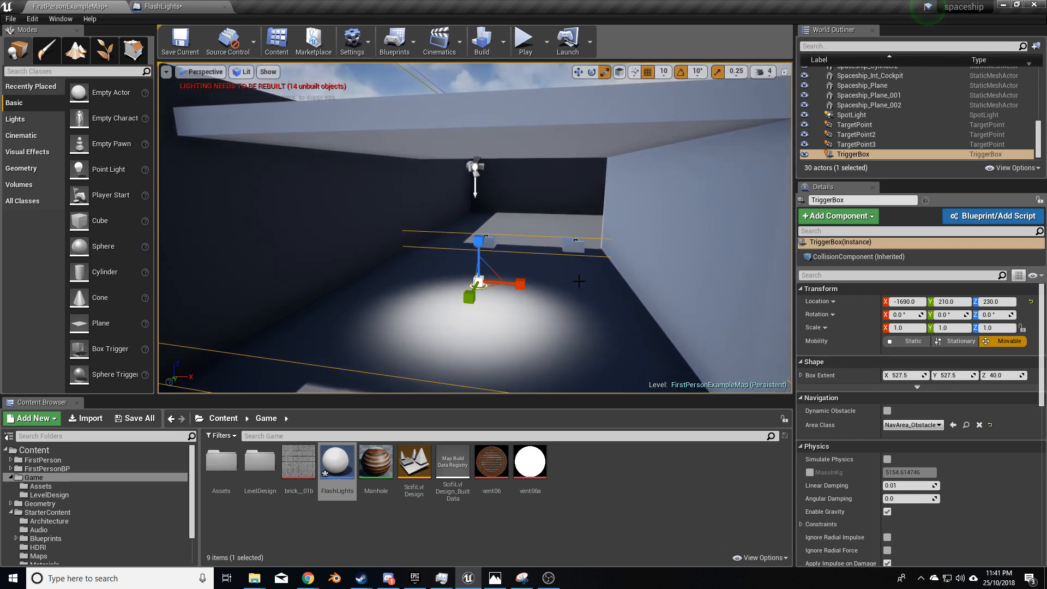
- Convert the selected spot light and trigger box into one Blueprint class in the Game folder
click(852, 115)
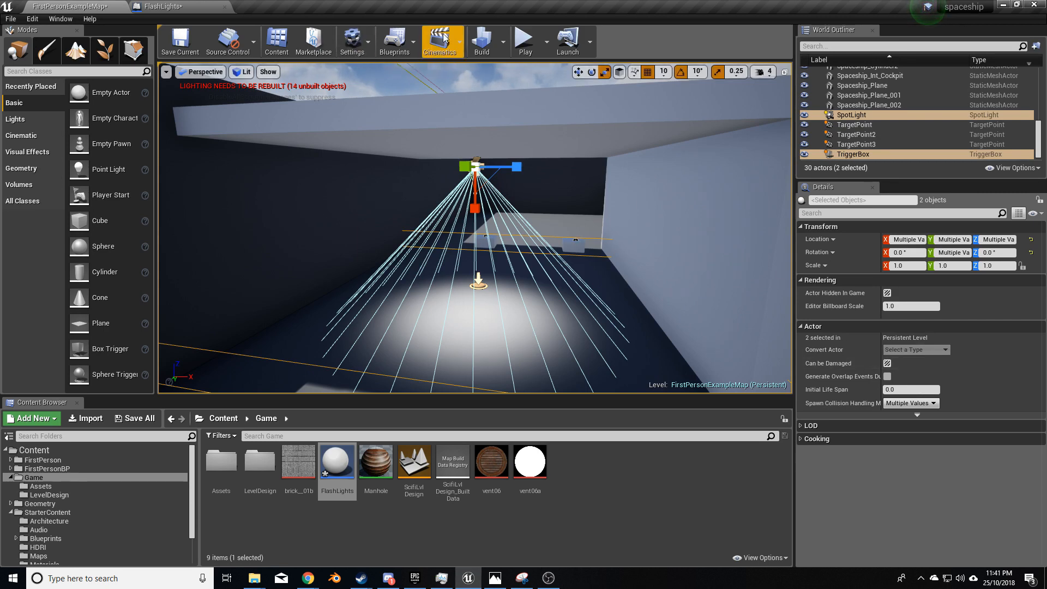
click(394, 40)
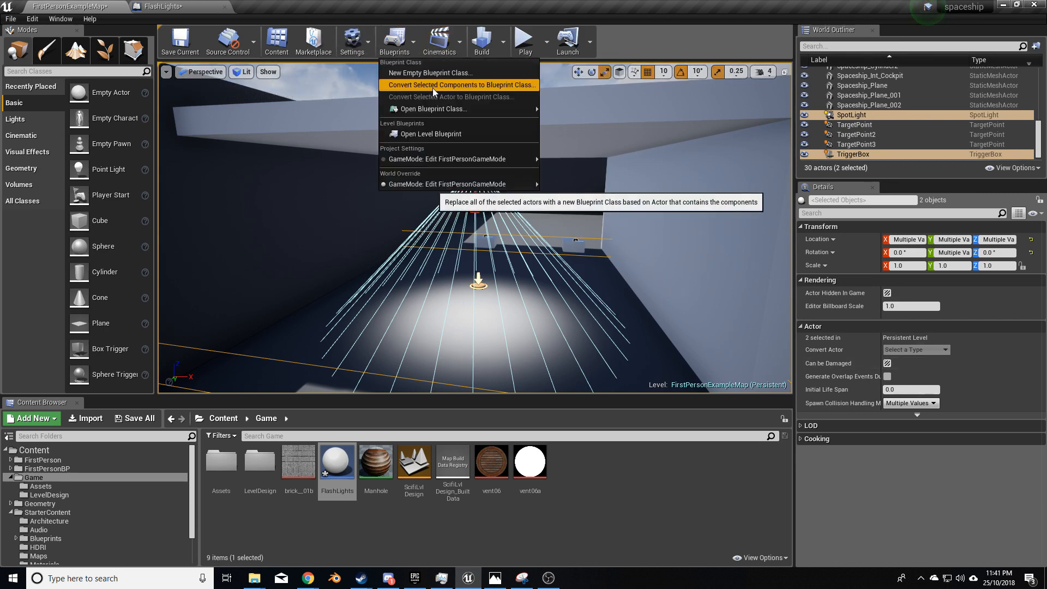
click(459, 85)
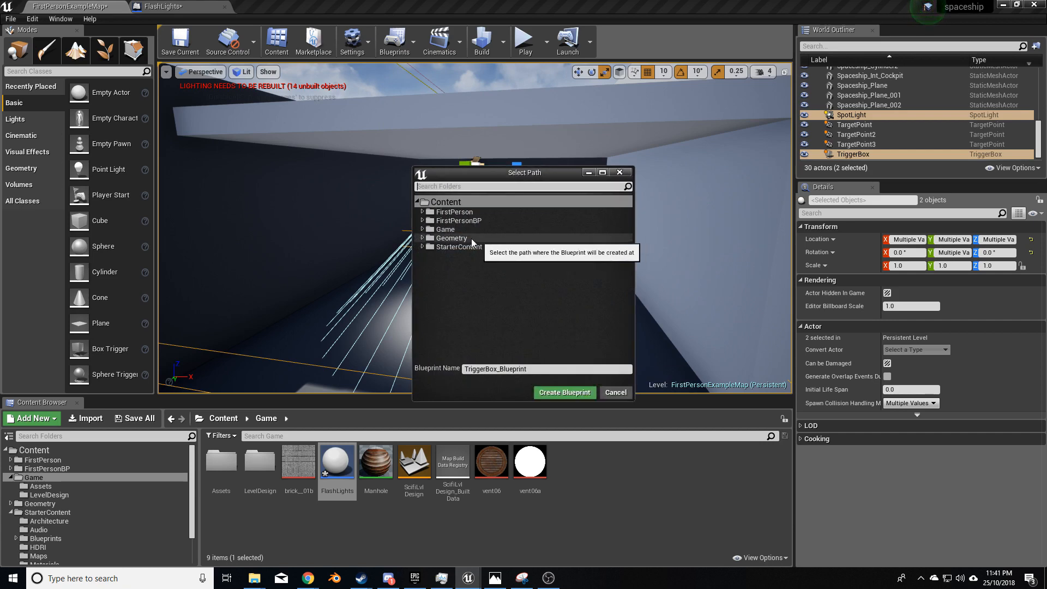
click(446, 229)
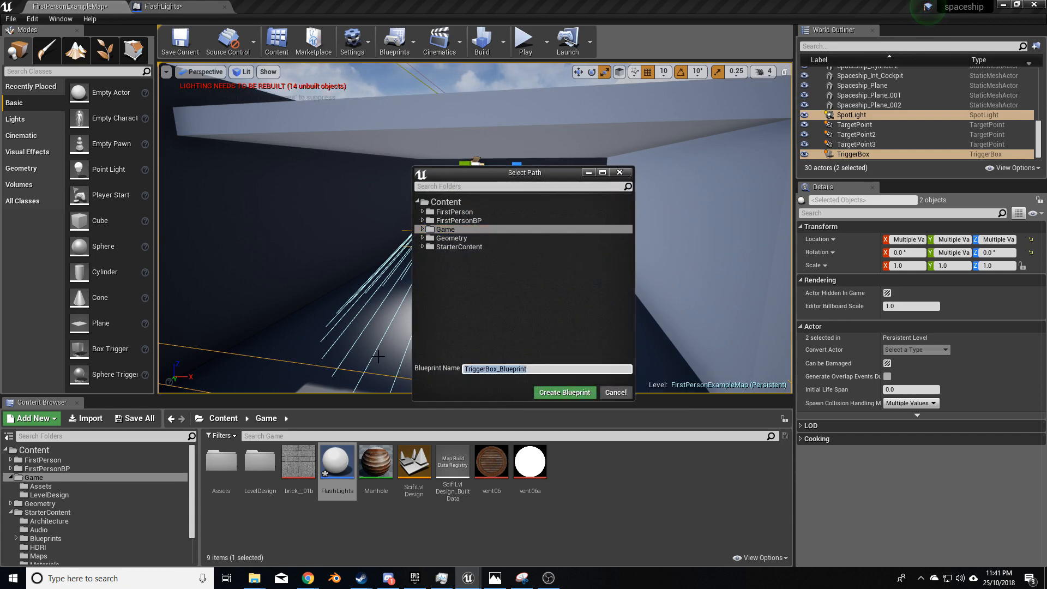
- Name the new Blueprint 'flashinglights' and create it
text(flashing)
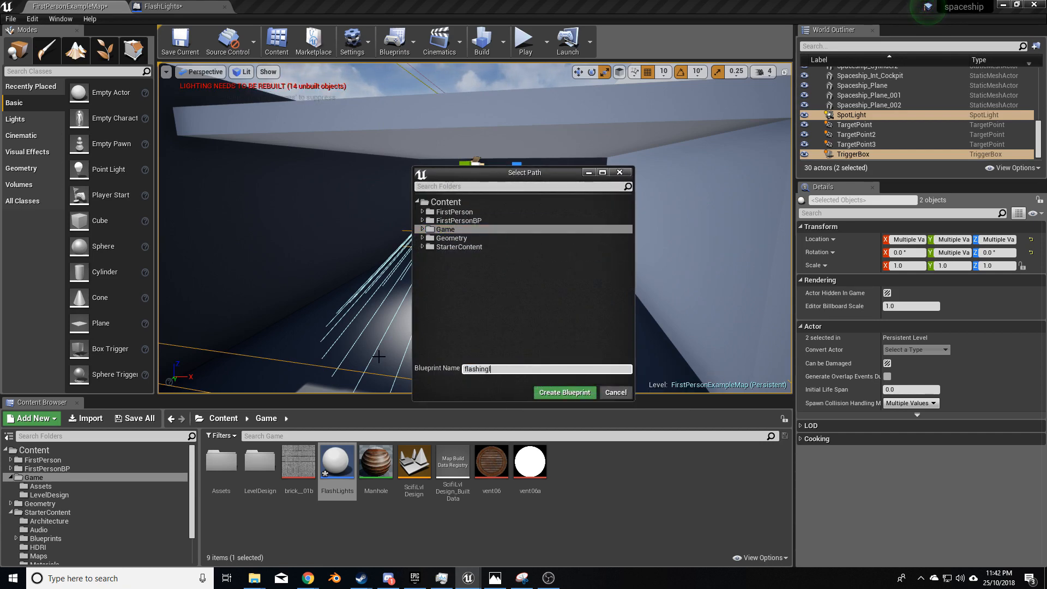
text(l)
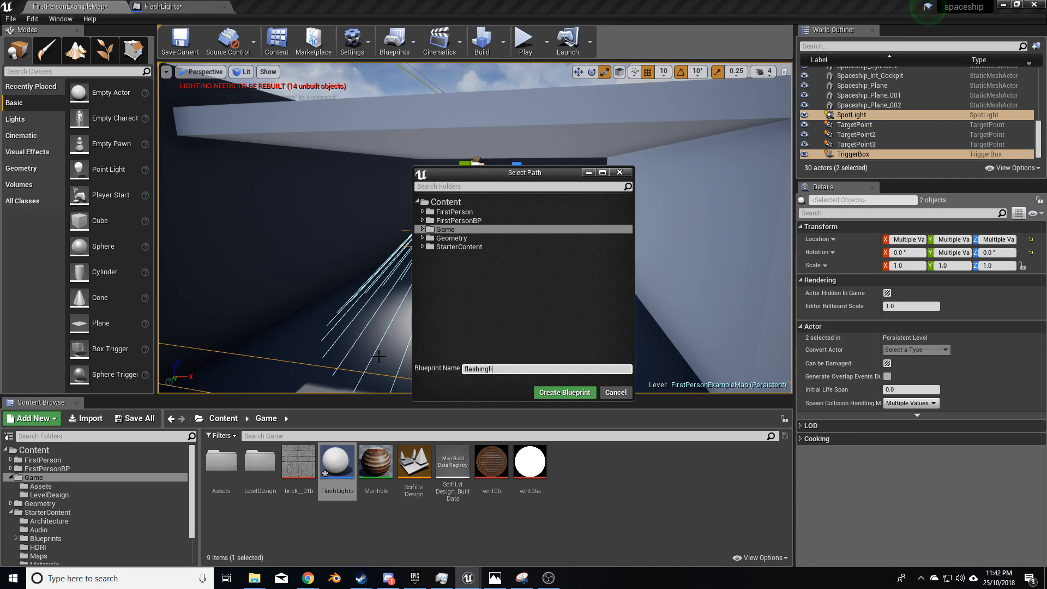
text(ghts)
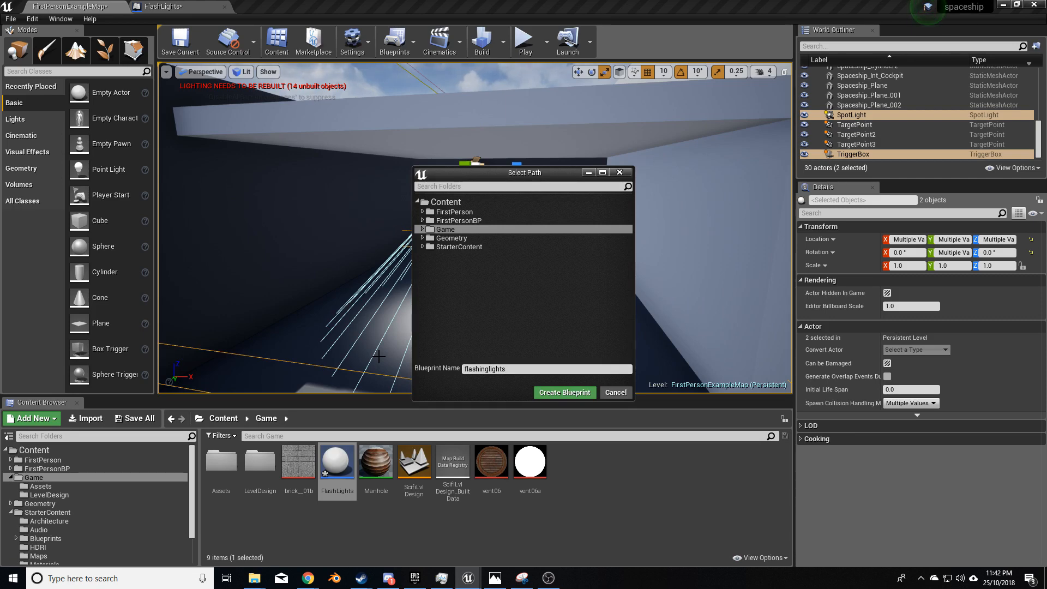
click(564, 392)
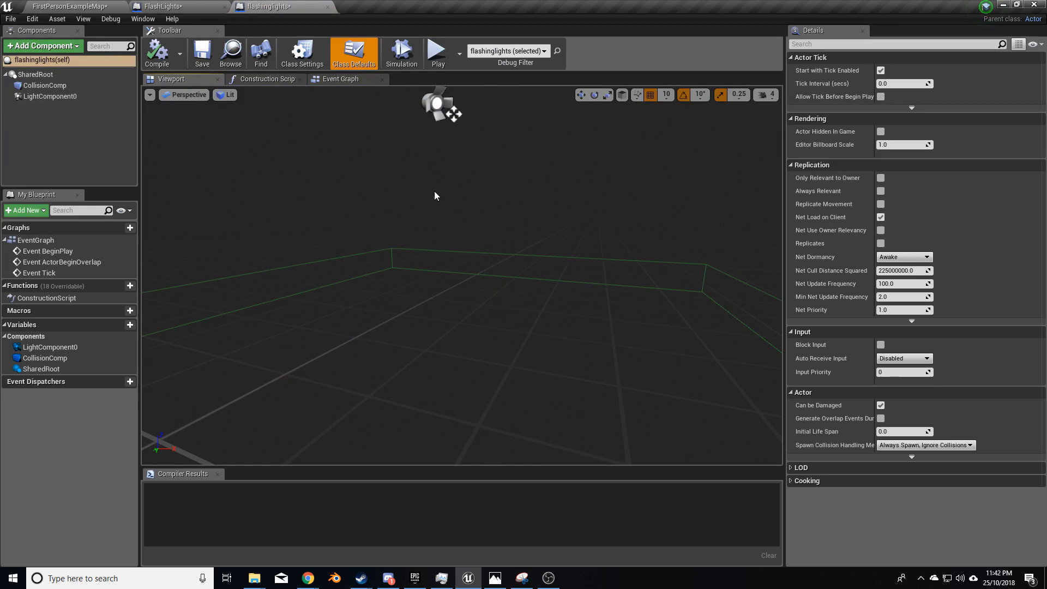
- Add an On Component Begin Overlap event for CollisionComp in the event graph
click(50, 96)
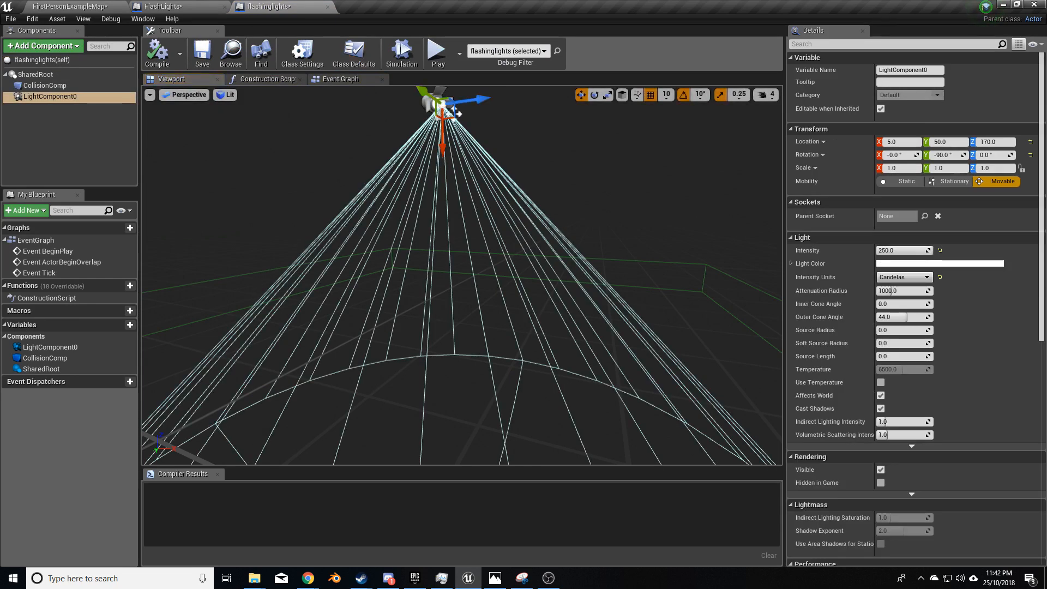
click(341, 78)
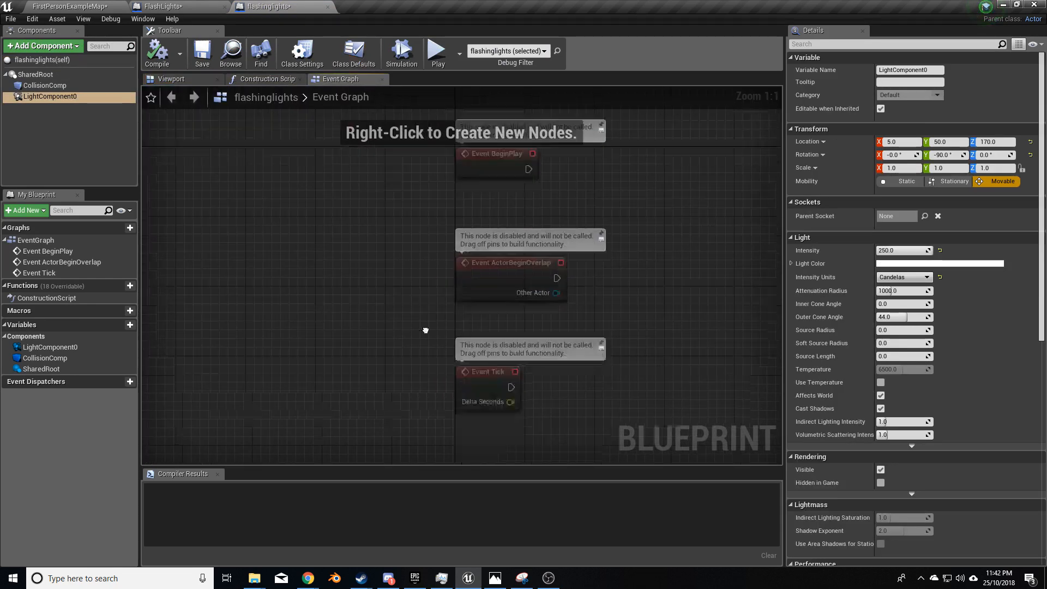
click(50, 347)
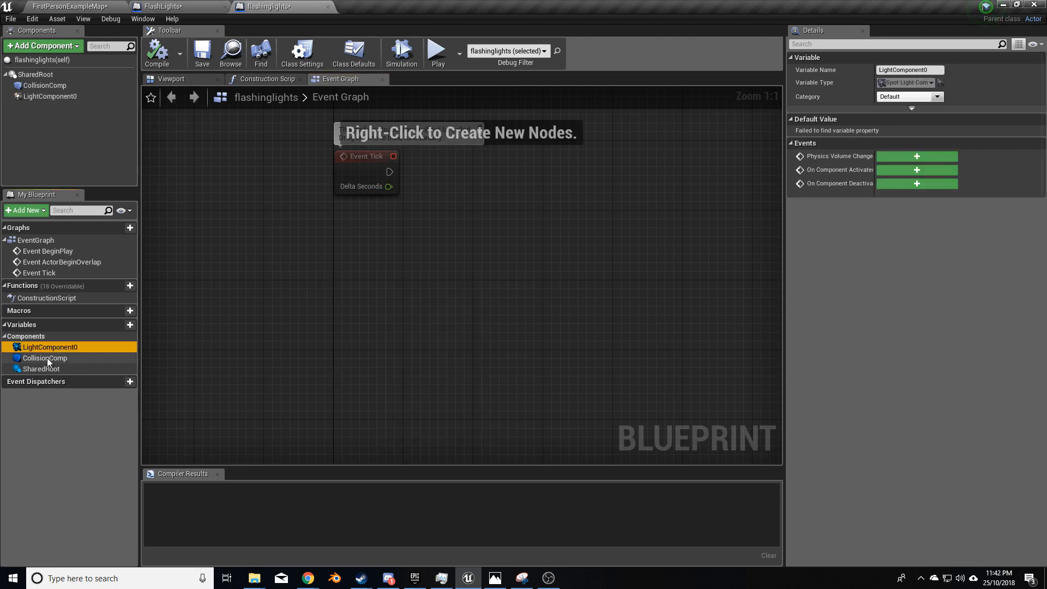
click(45, 358)
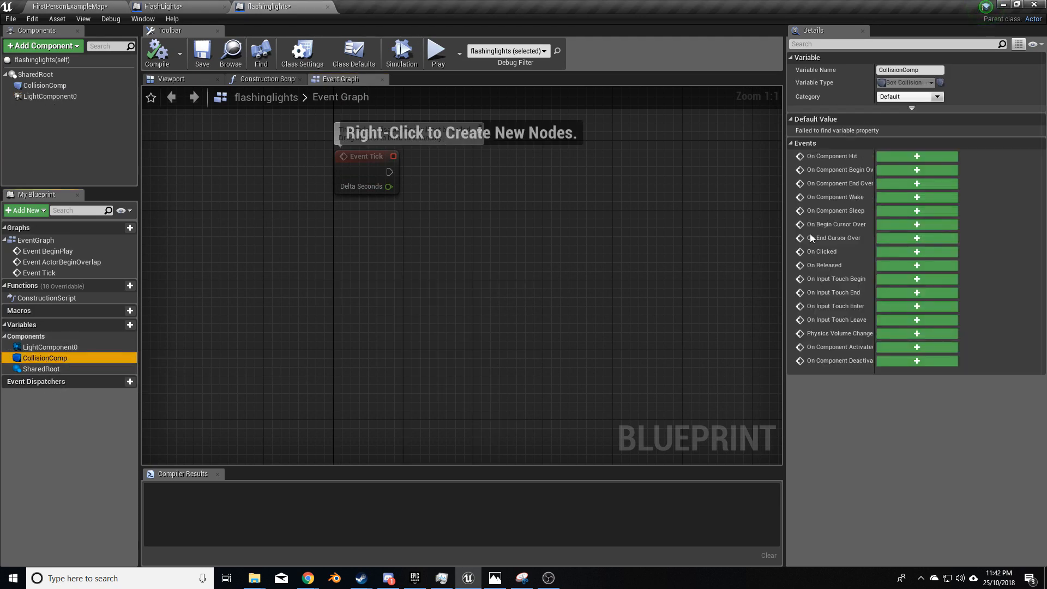
click(916, 170)
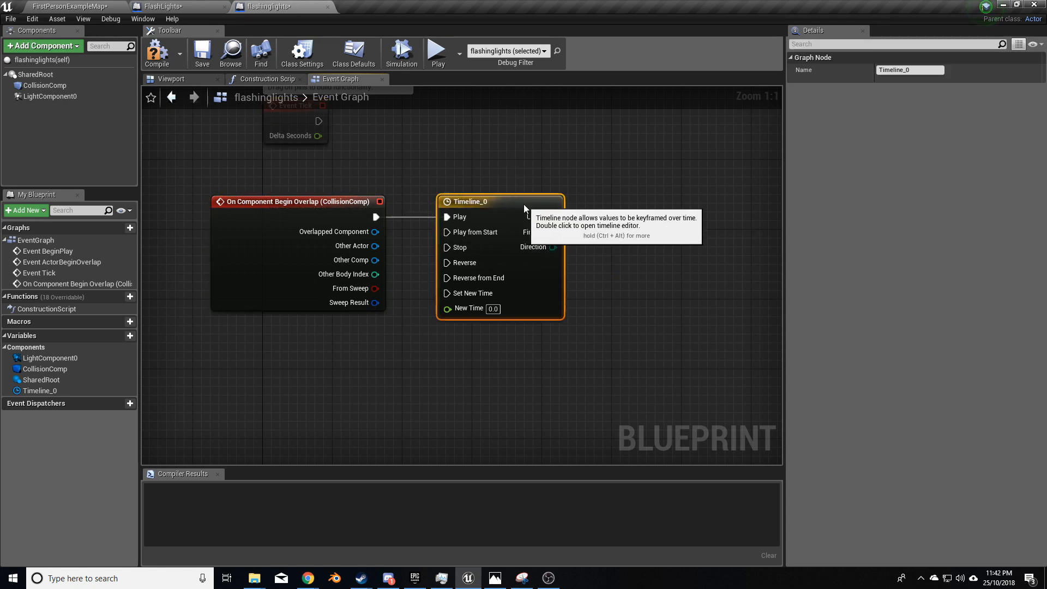
- Add a float track to Timeline_0 with its first key at time 0, value 0
double_click(469, 202)
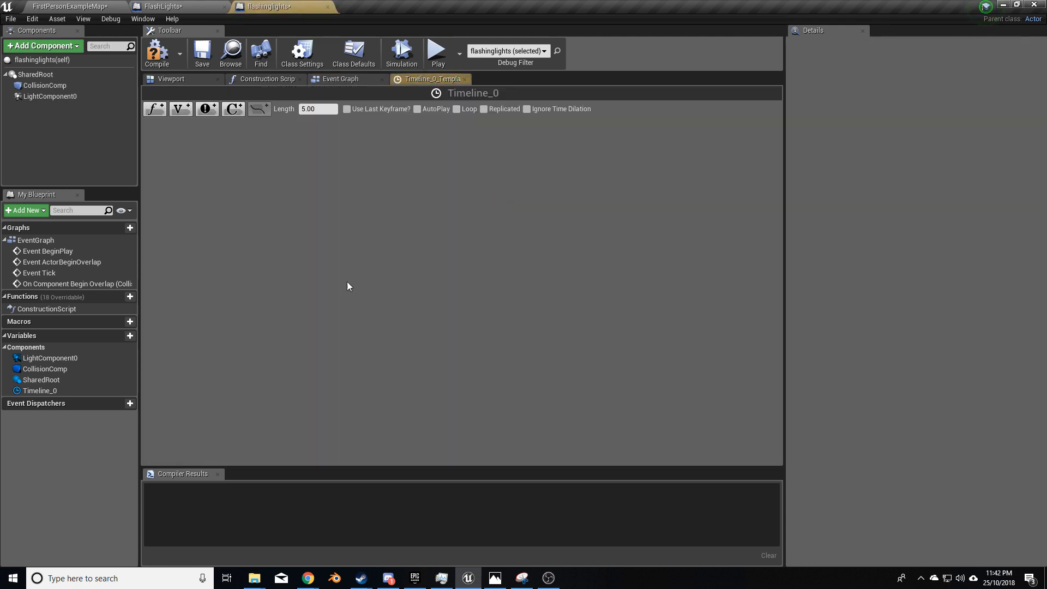
mouse_move(155, 109)
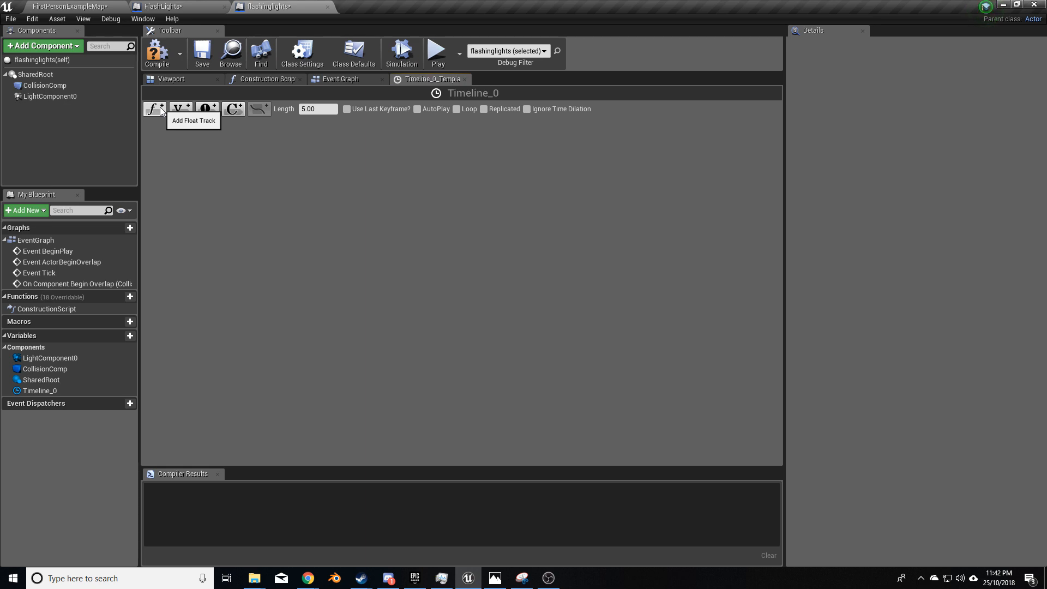
click(154, 109)
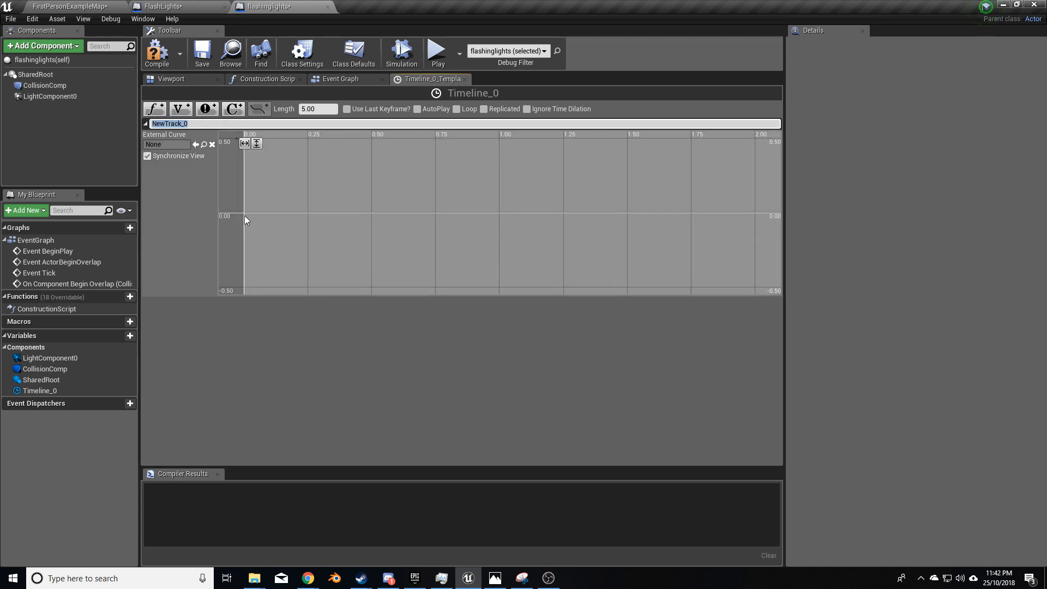
mouse_move(245, 218)
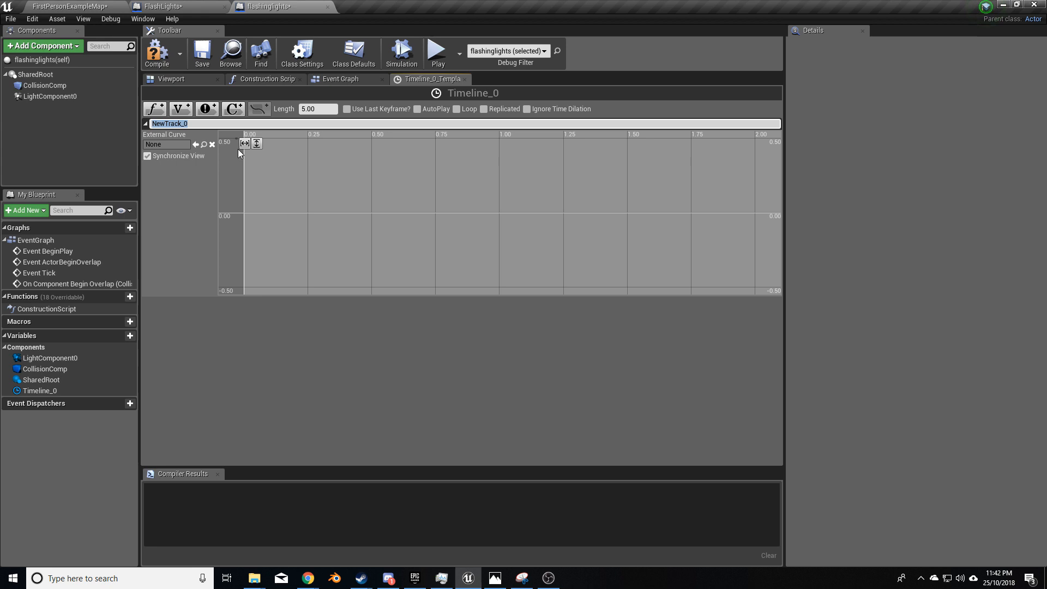
mouse_move(287, 233)
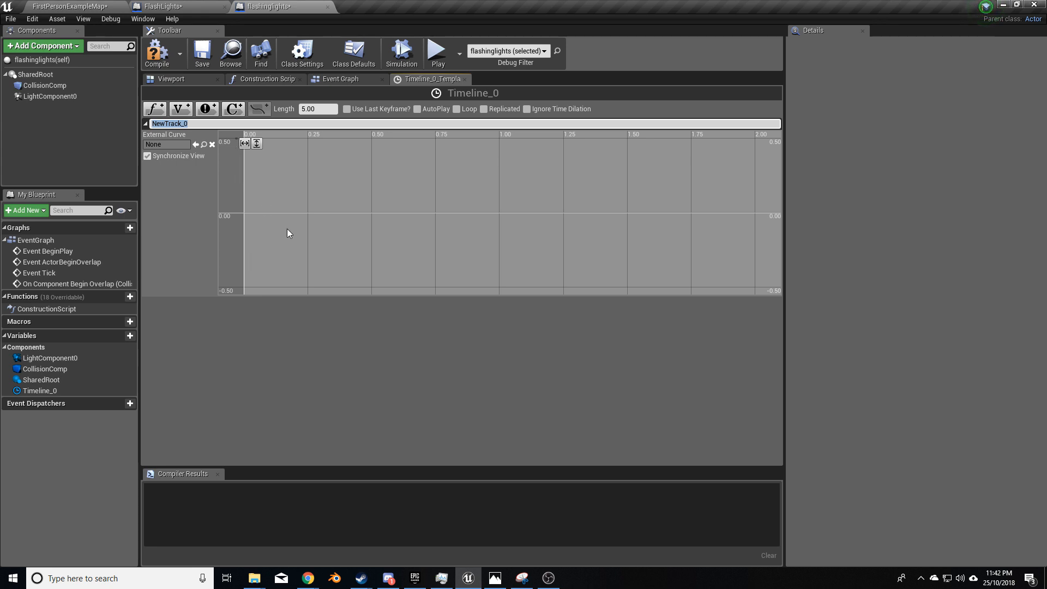
mouse_move(266, 213)
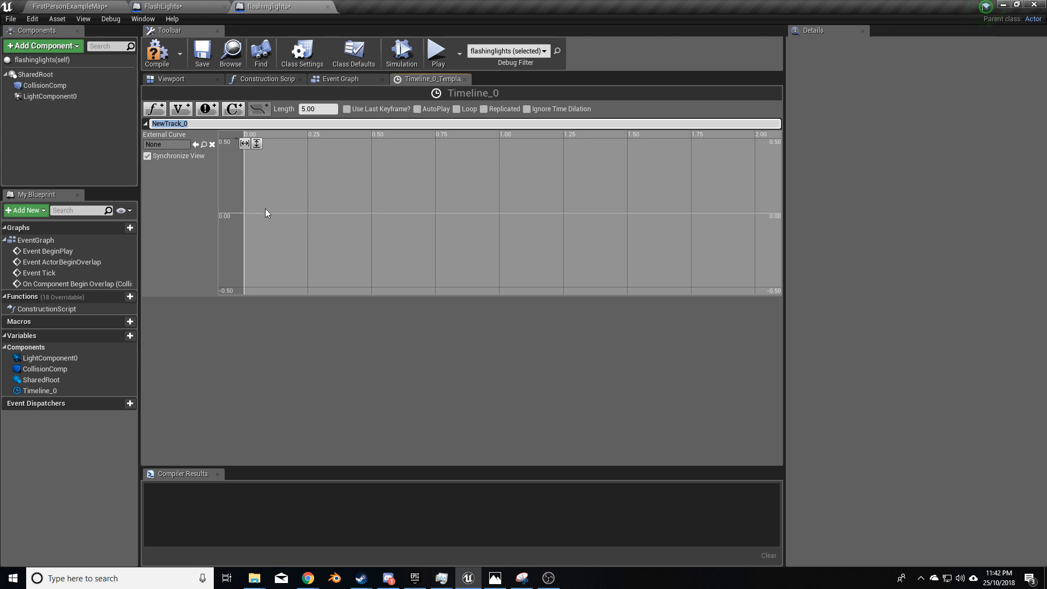
mouse_move(242, 216)
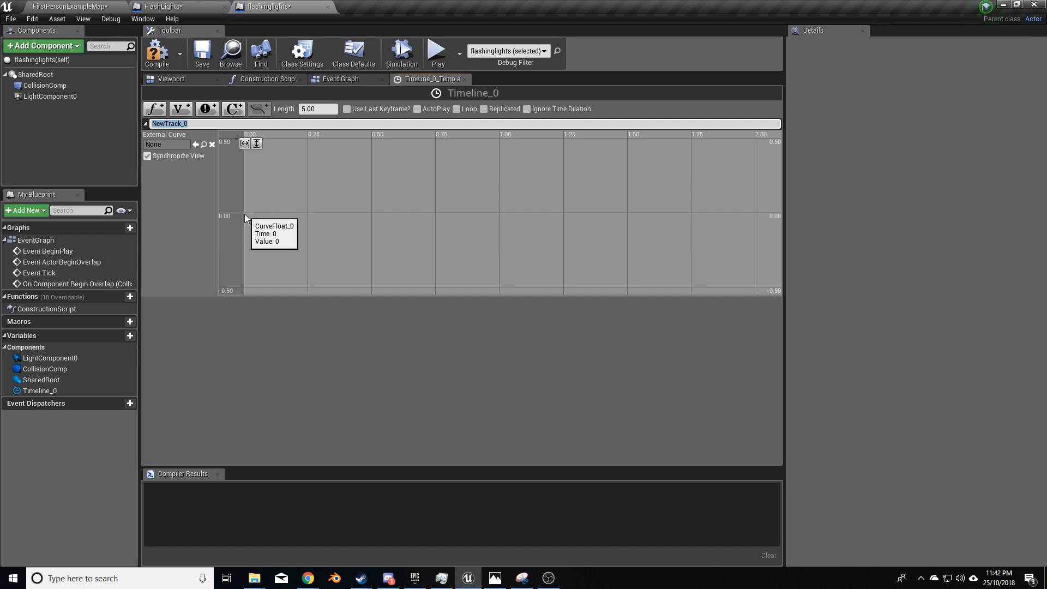
right_click(274, 233)
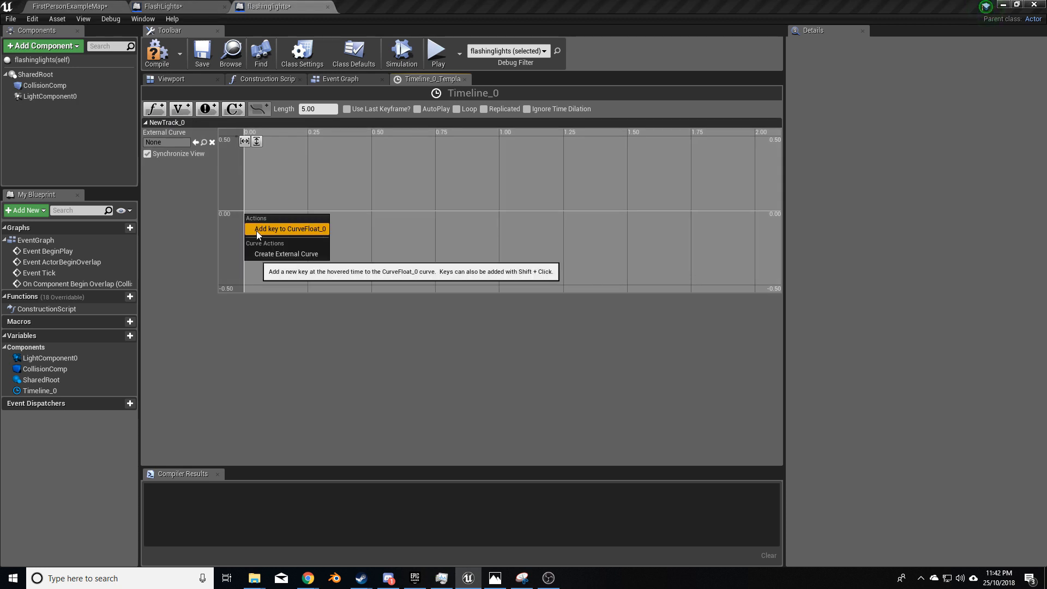
- Add keys to CurveFloat_0, setting the second key's value to 250
click(288, 228)
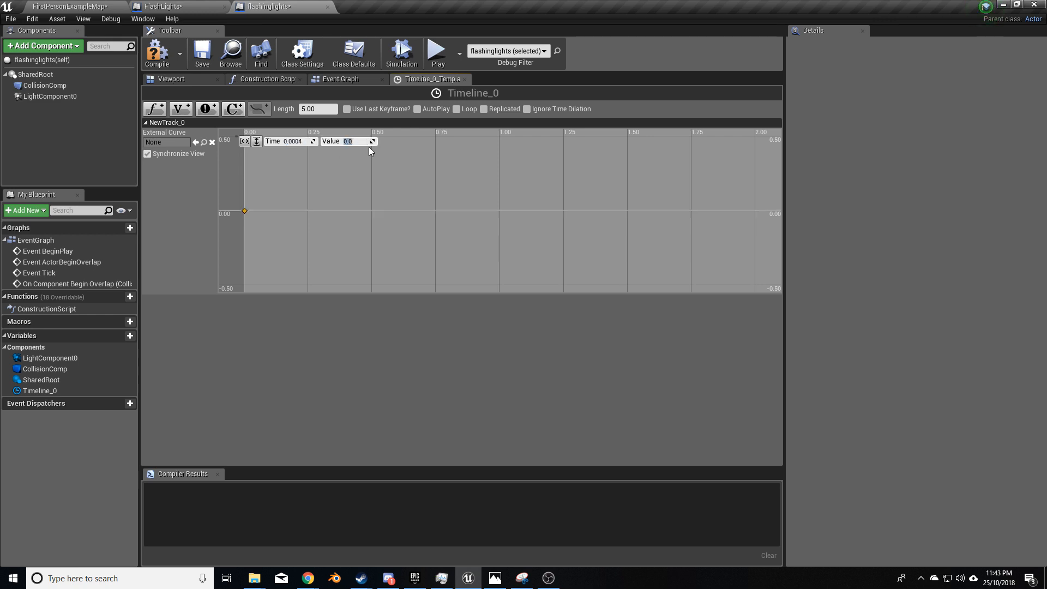
mouse_move(246, 210)
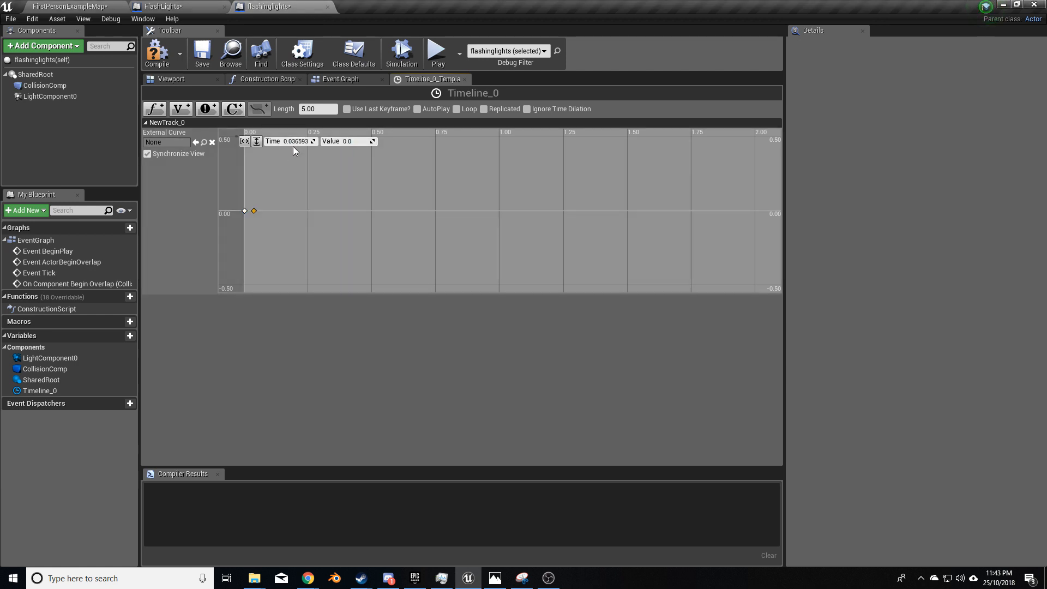
mouse_move(326, 171)
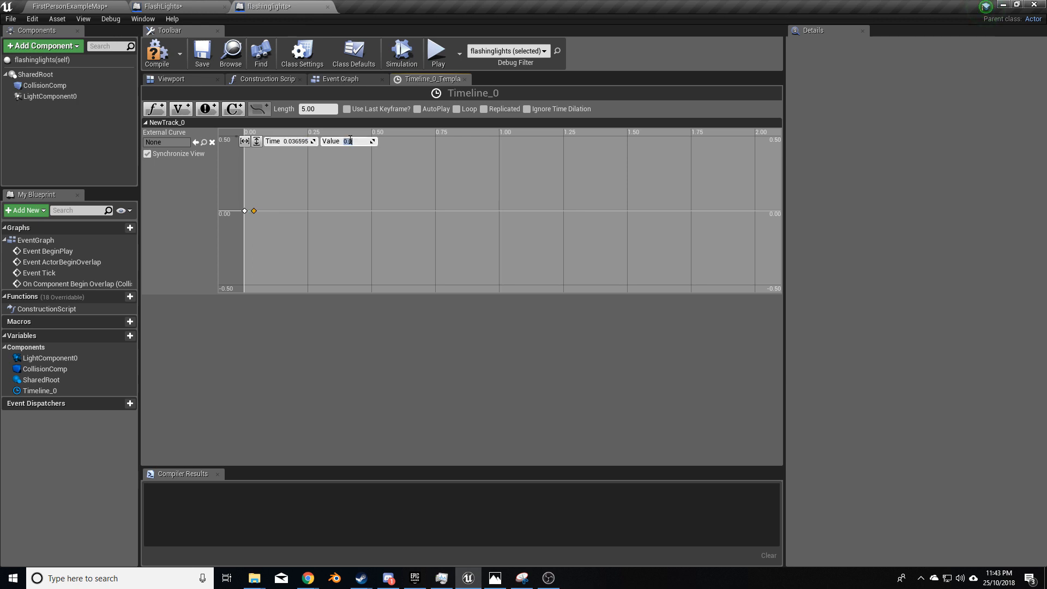
text(250)
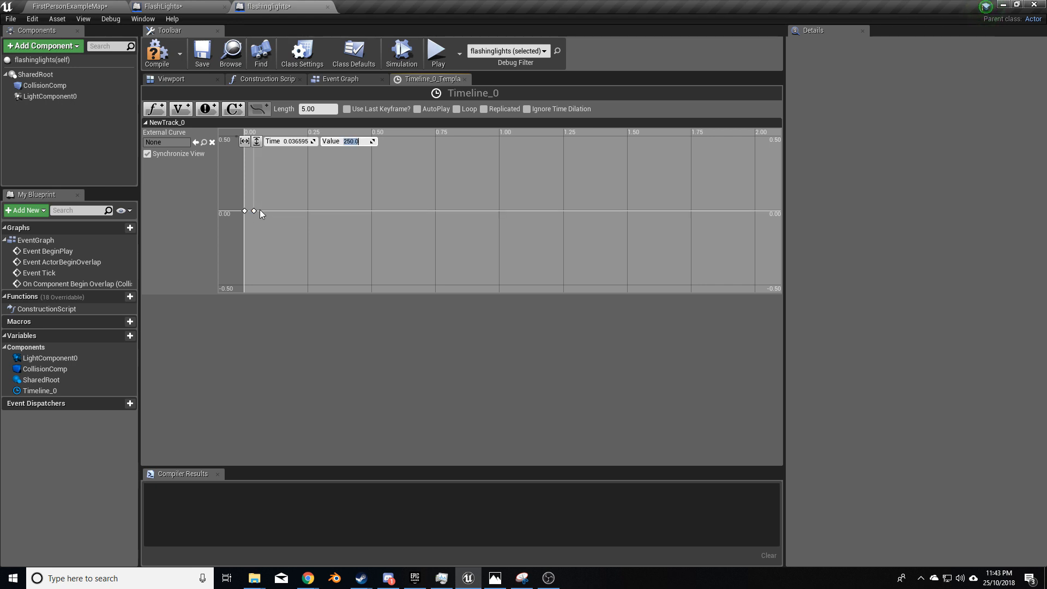
right_click(261, 213)
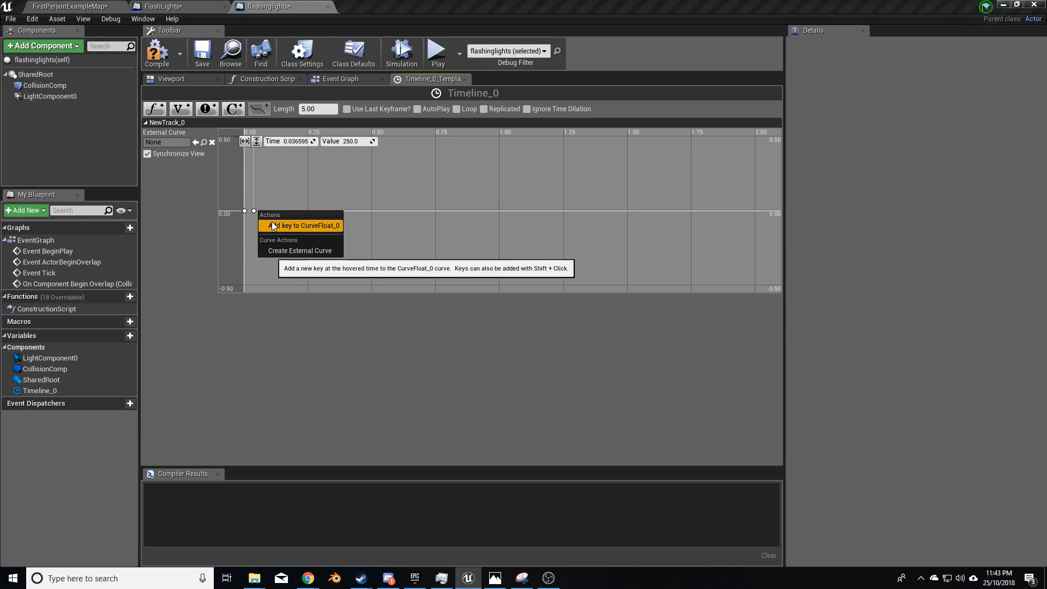
click(301, 225)
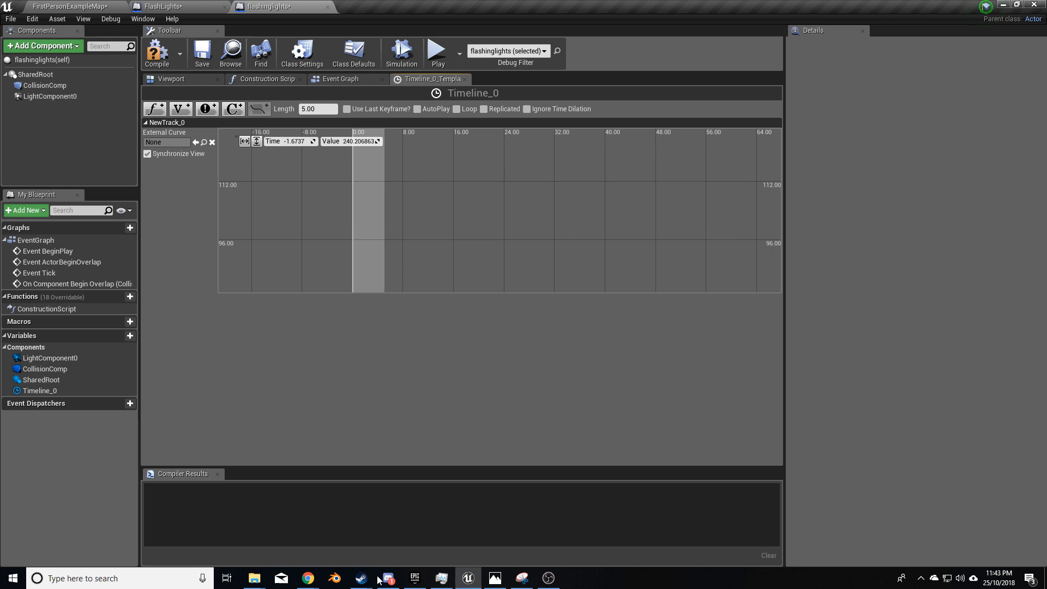
scroll(down, 3)
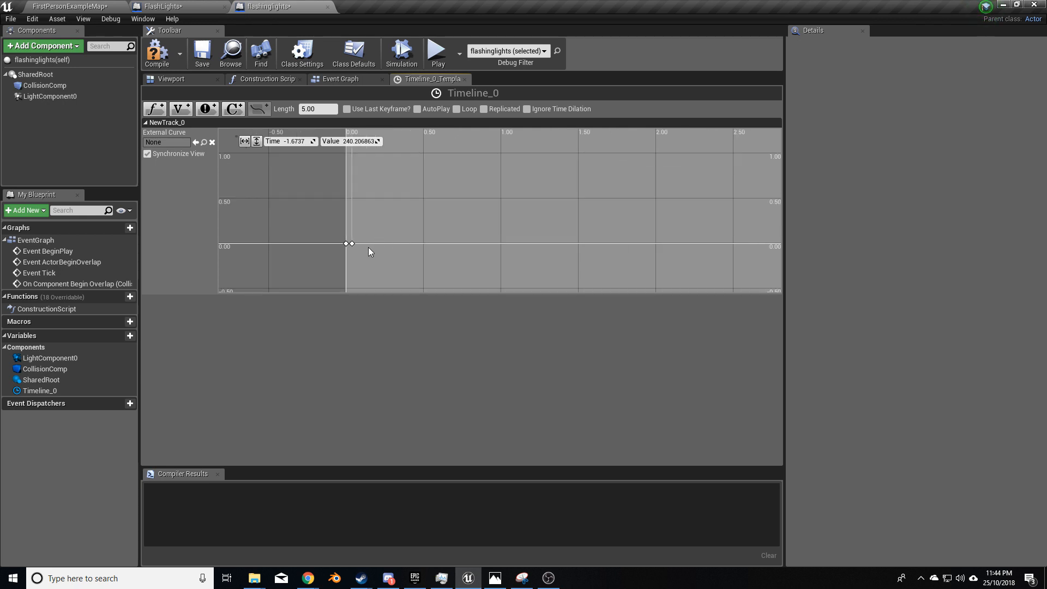
mouse_move(522, 246)
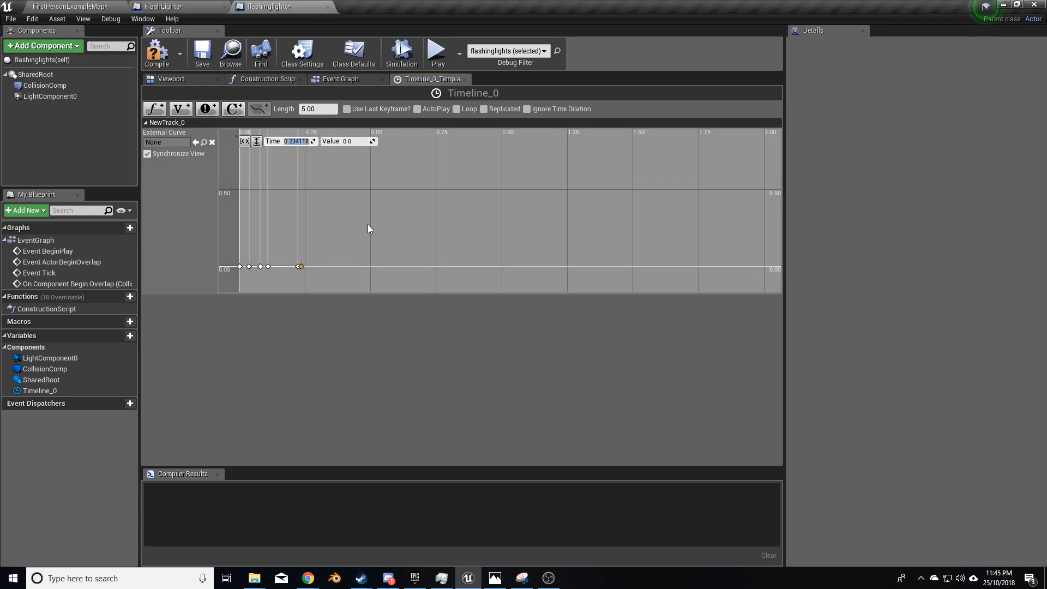
- Add the remaining keys at value 250 and shorten the timeline length to 0.23
text(250)
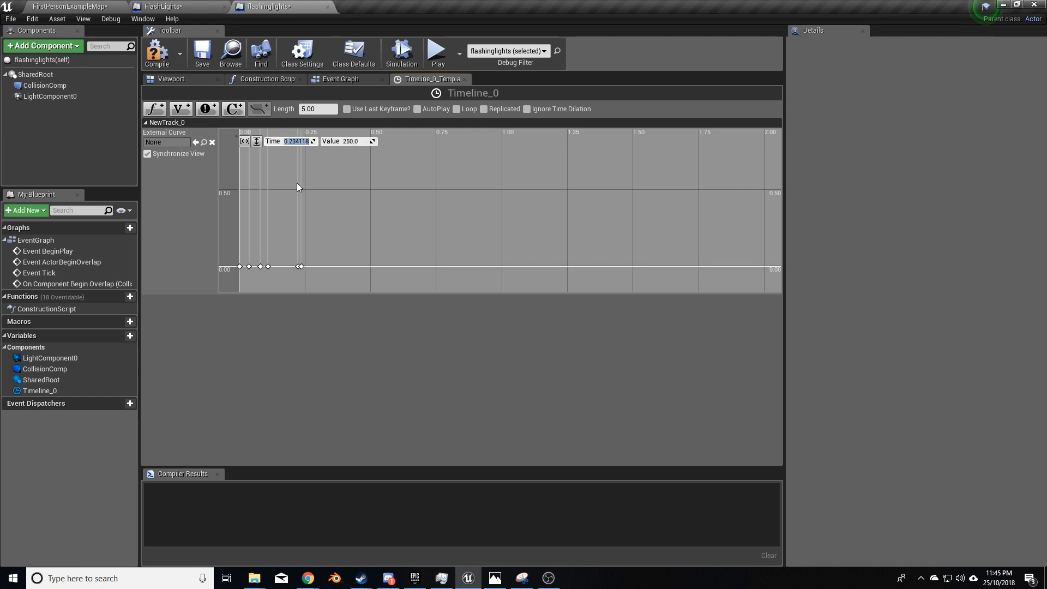
mouse_move(304, 214)
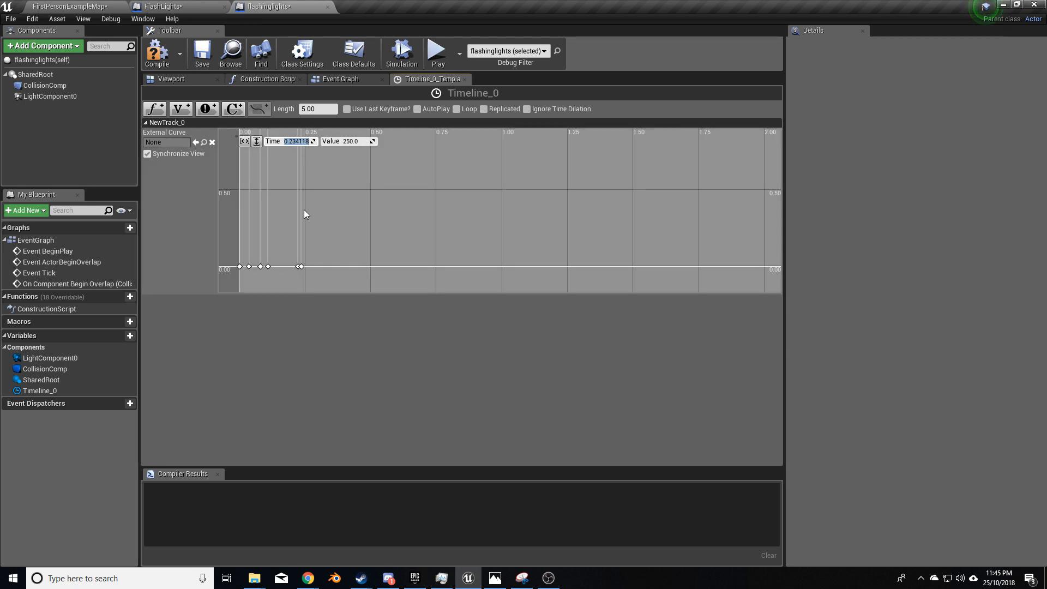
right_click(304, 214)
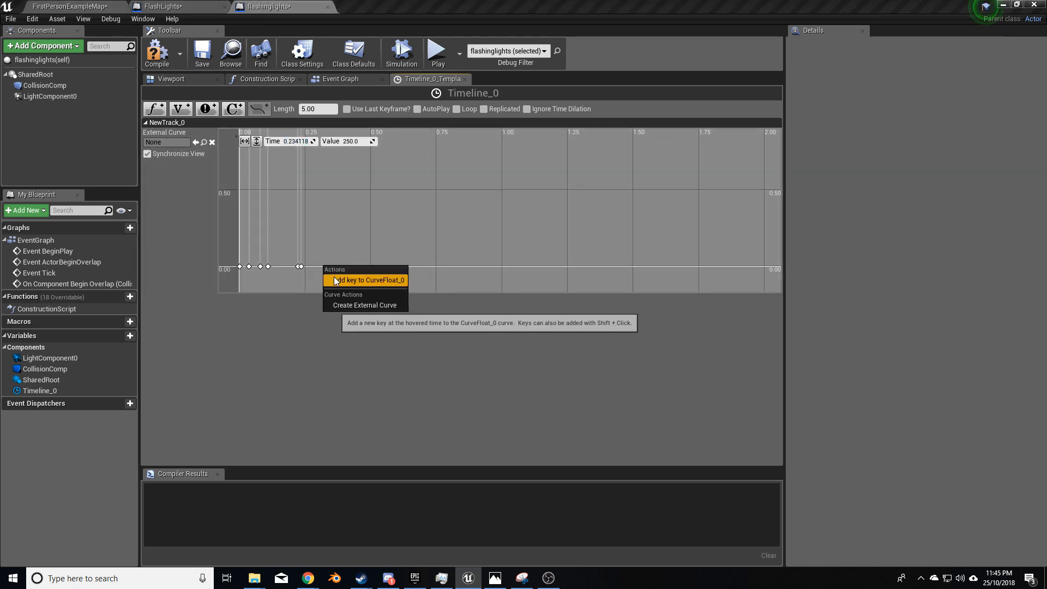
click(317, 109)
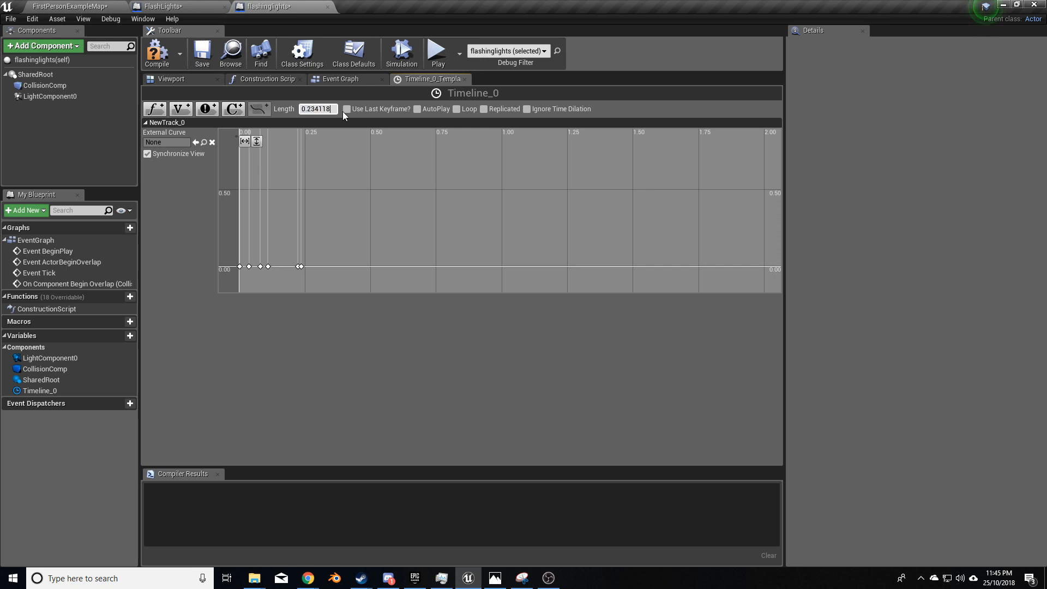
text(0.23)
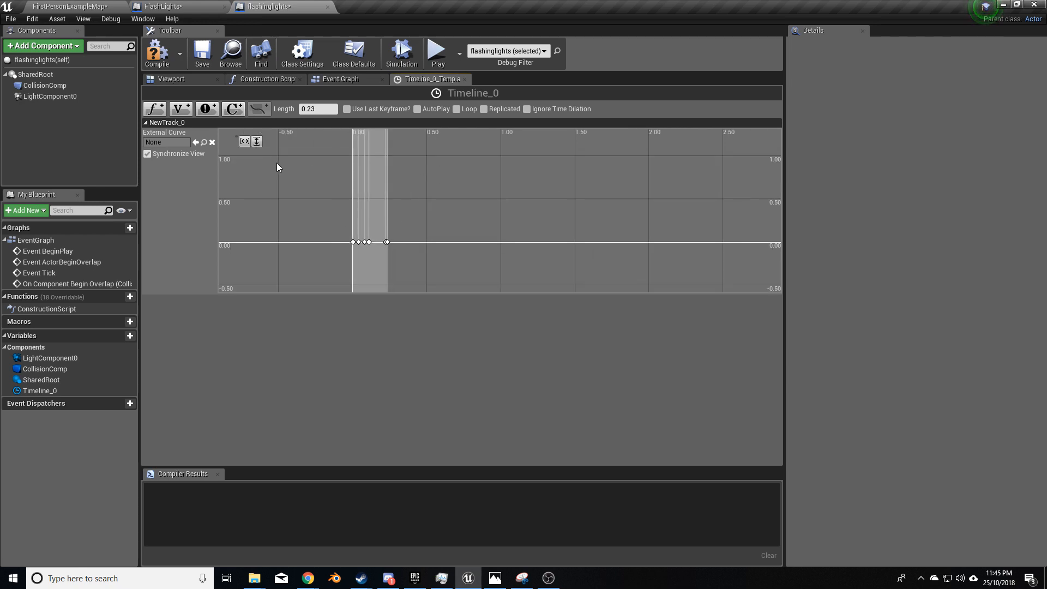
mouse_move(239, 145)
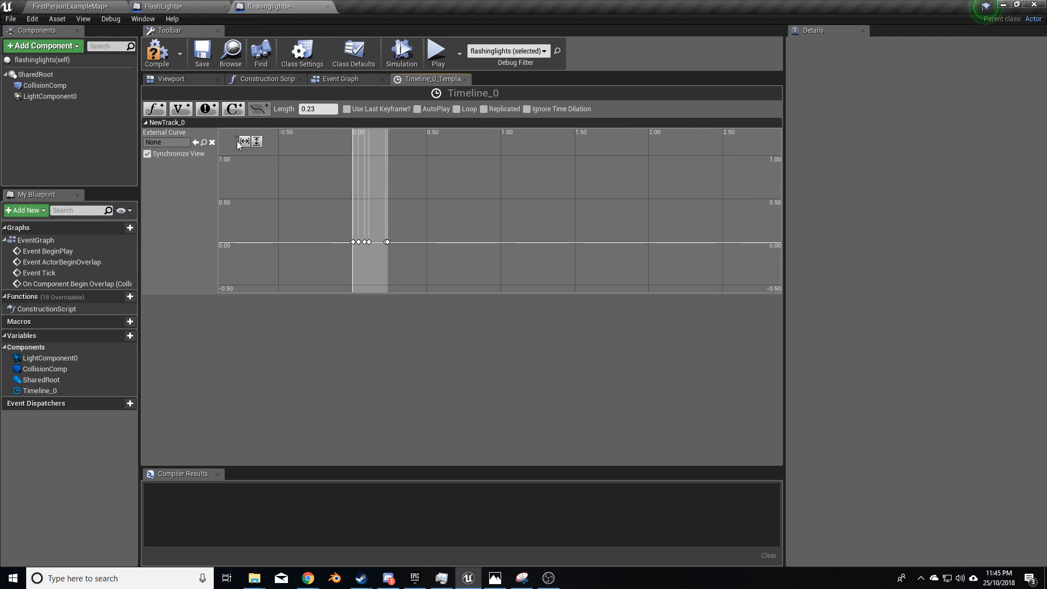
click(156, 52)
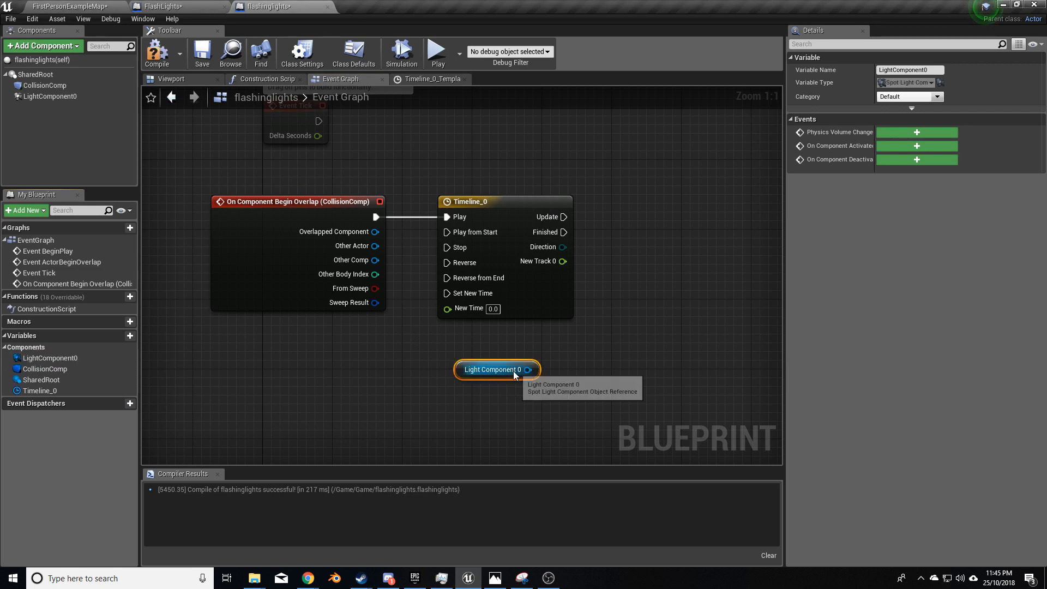
- Add a Set Intensity node targeting Light Component 0
drag(532, 370, 677, 288)
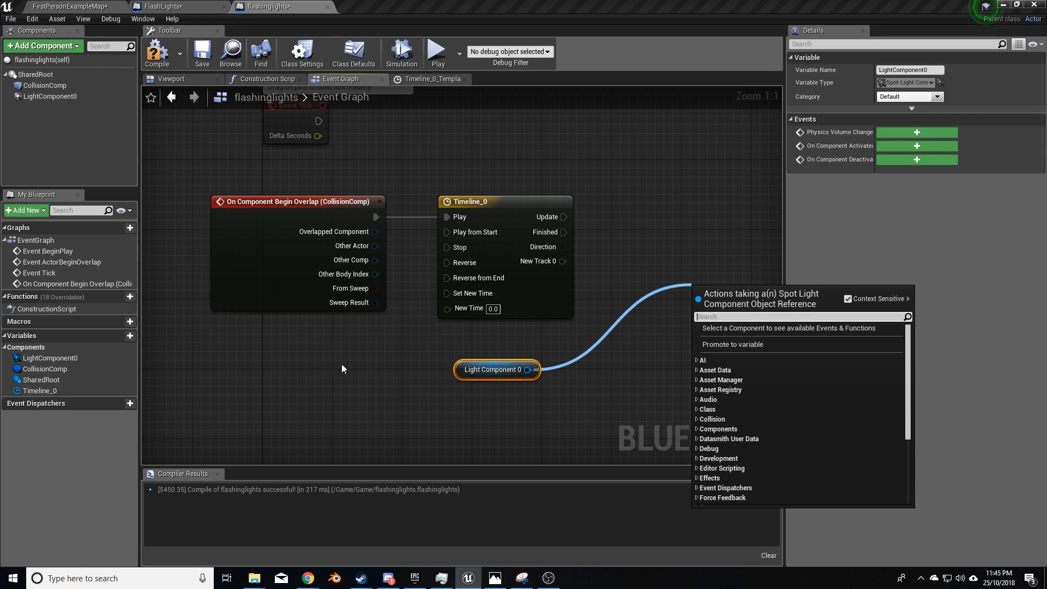
click(171, 79)
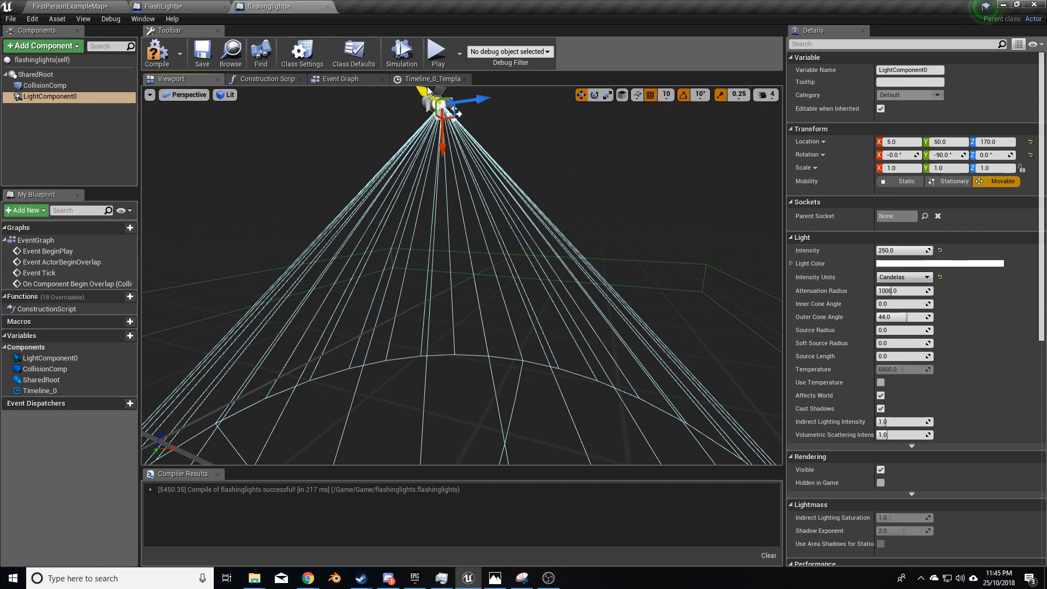
click(340, 79)
text(inten)
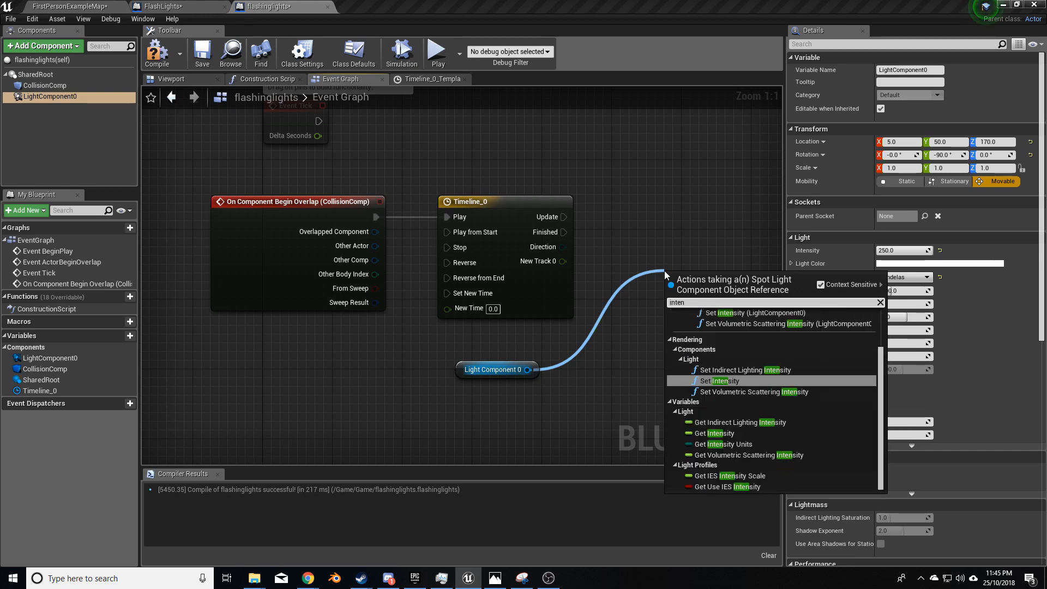
click(719, 381)
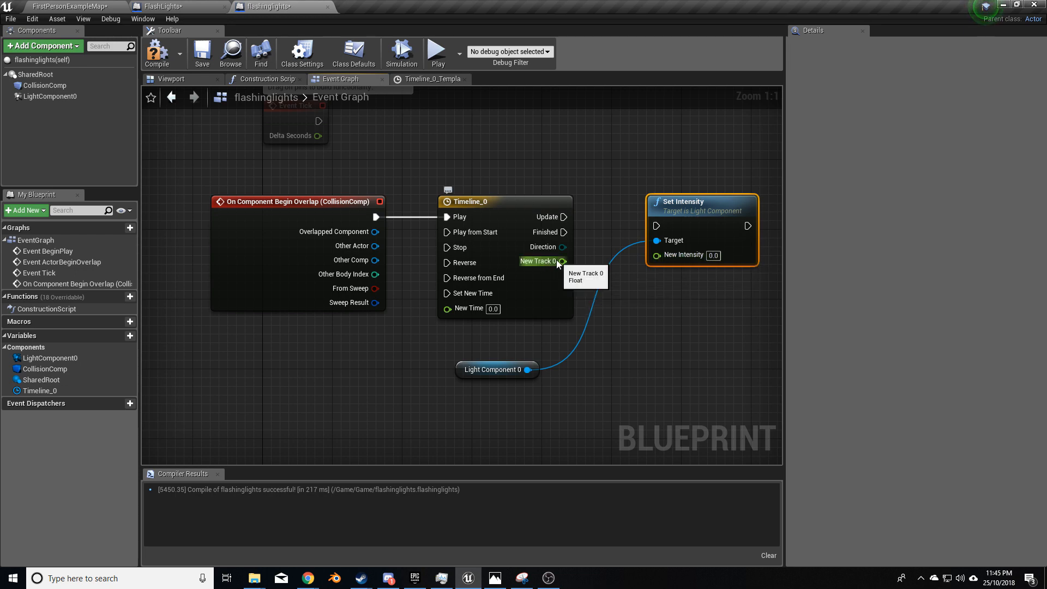
- Wire New Track 0 to New Intensity, play the timeline from start on overlap, compile and test play
drag(562, 260, 658, 254)
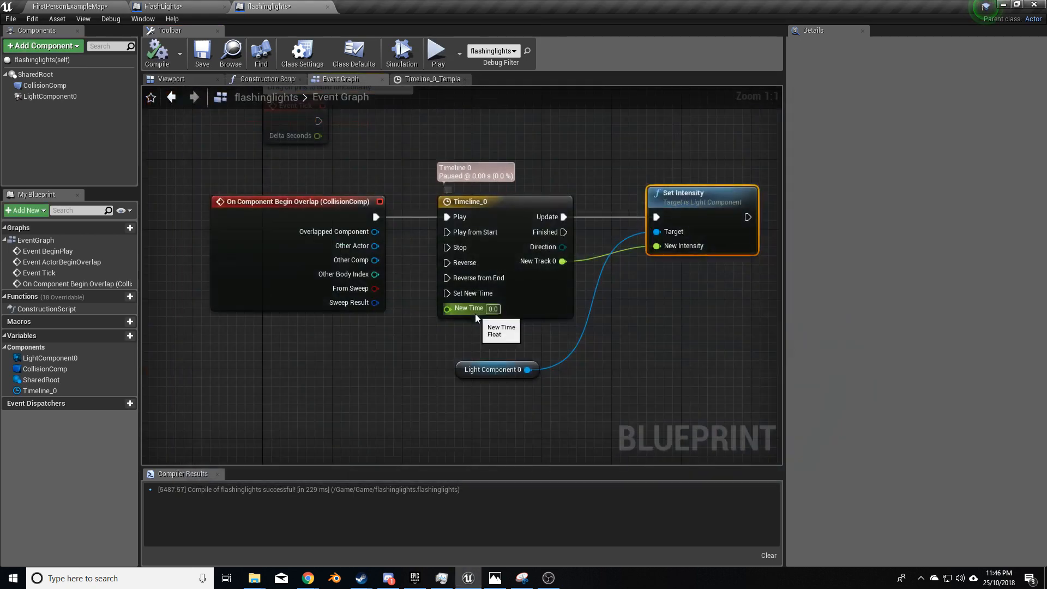
drag(377, 216, 472, 231)
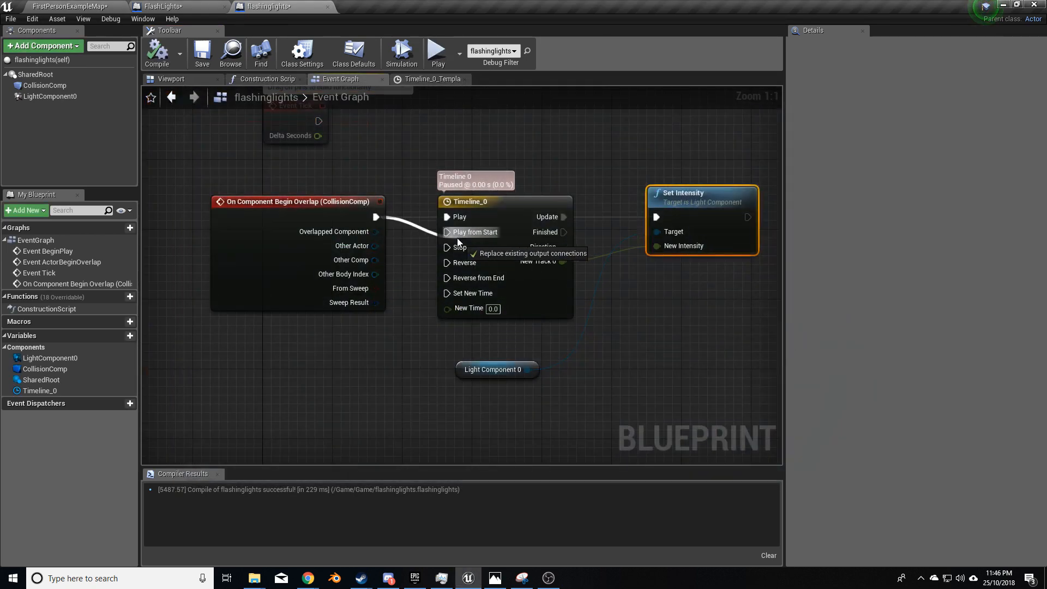
click(157, 52)
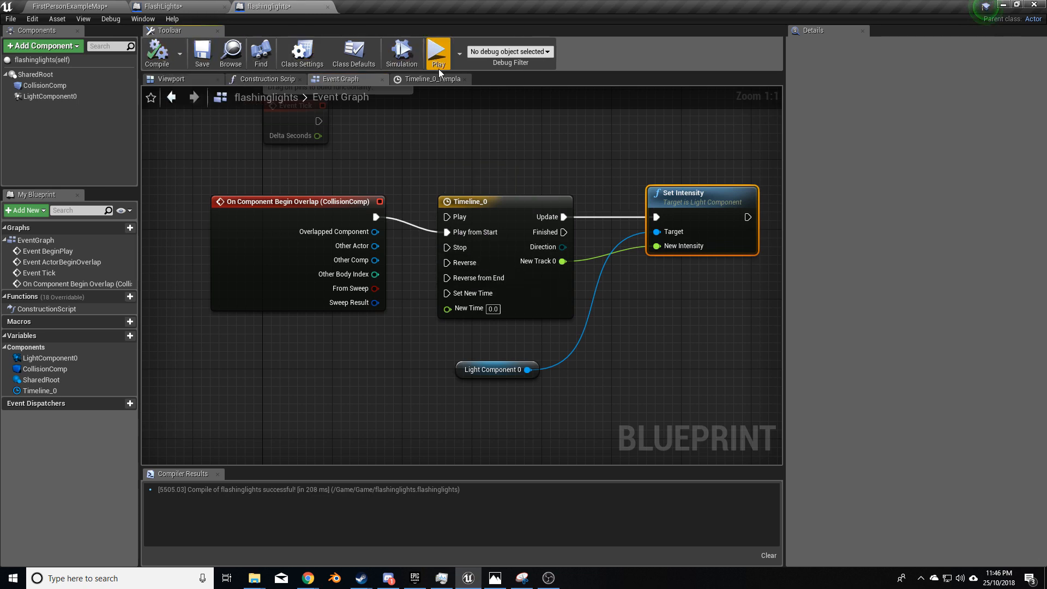
click(438, 53)
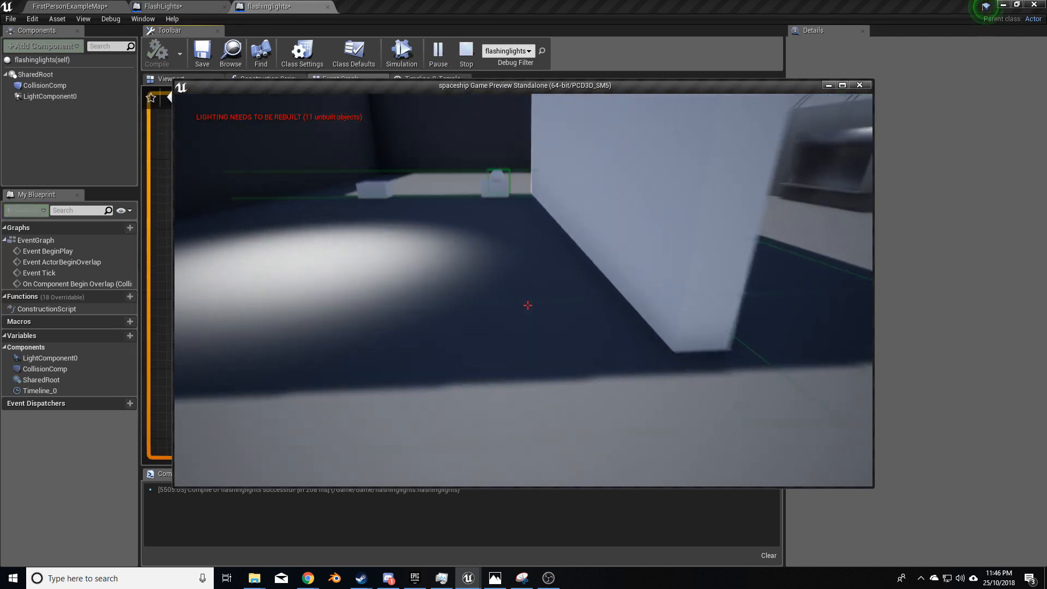